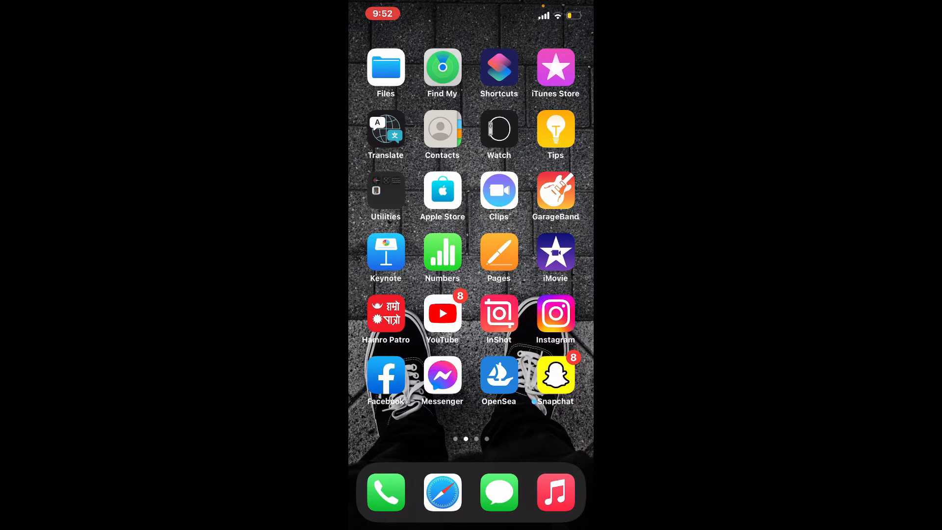
Swipe to a later home screen page and launch the Booking.com app.
{"action": "scroll", "scroll_direction": "left", "scroll_amount": 3}
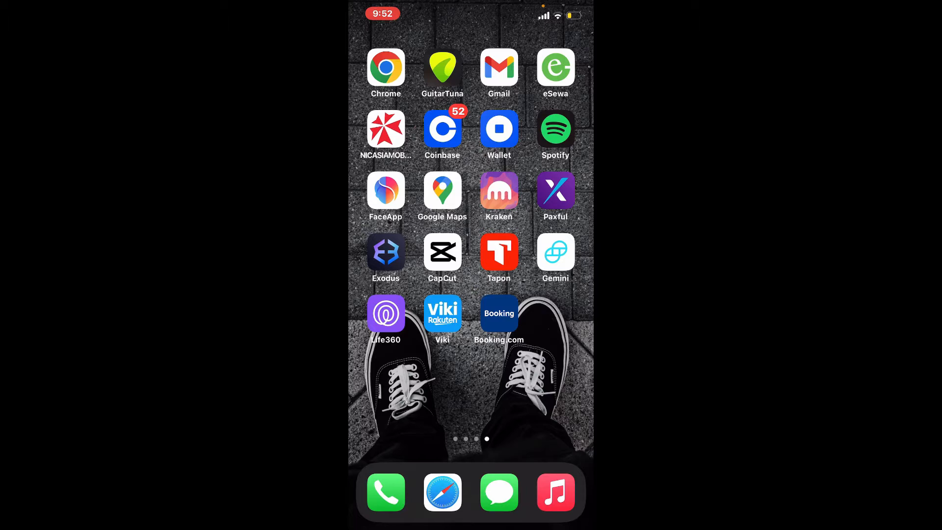
{"action": "left_click", "coordinate": [498, 313]}
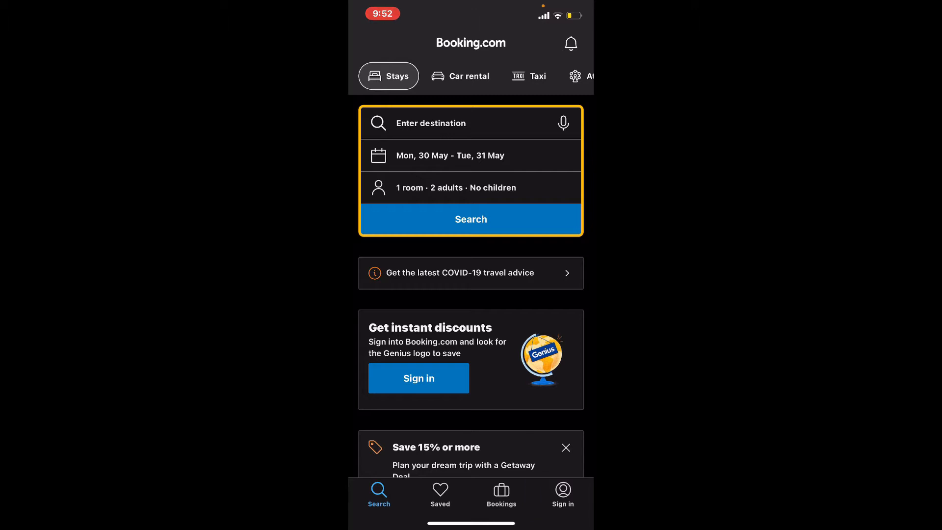
Reach the sign-in screen listing Google, Apple, Facebook and email options.
{"action": "left_click", "coordinate": [562, 493]}
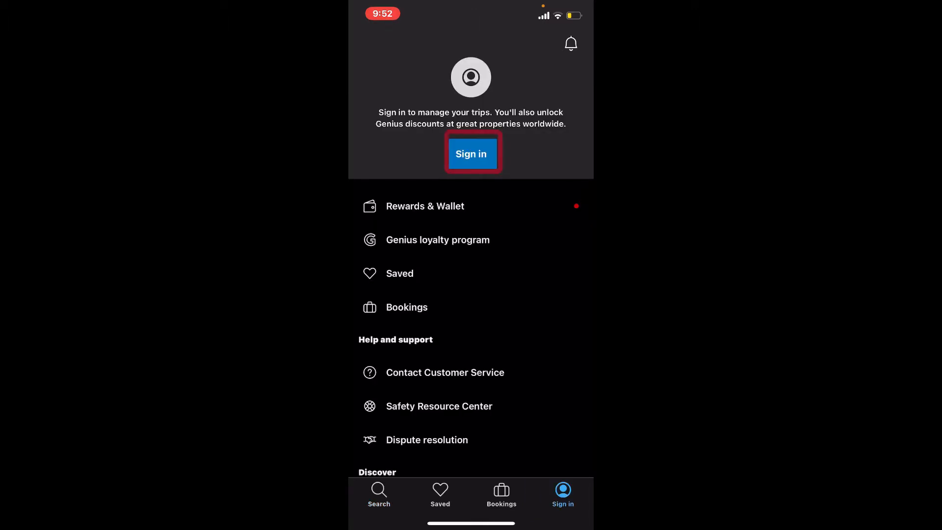
{"action": "left_click", "coordinate": [471, 153]}
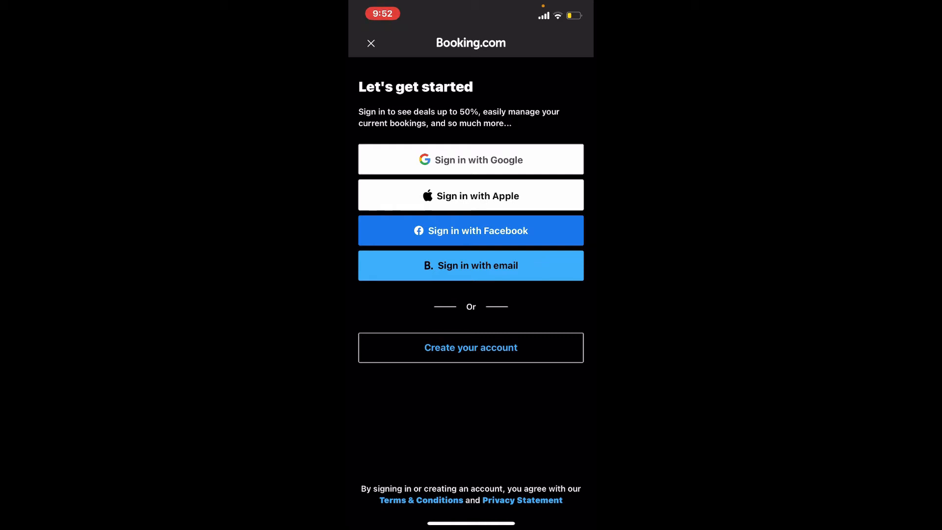
{"action": "left_click", "coordinate": [470, 265]}
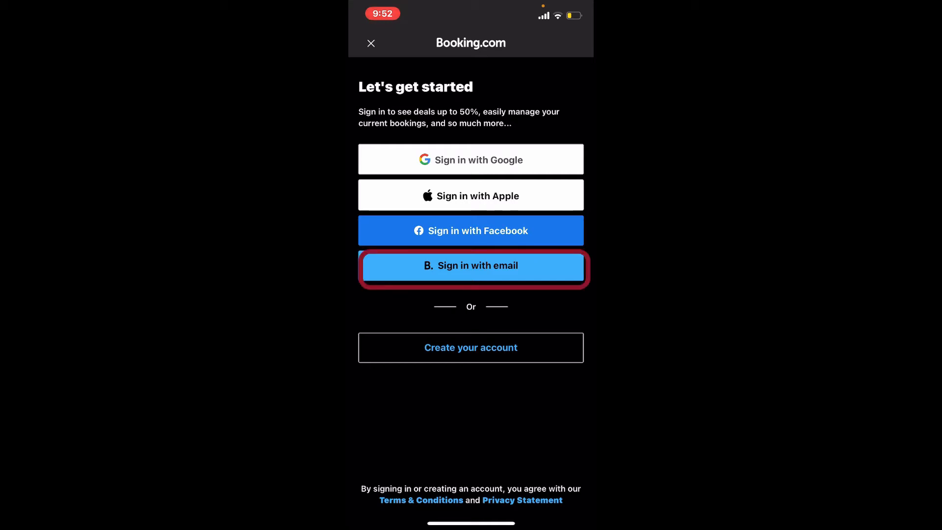
Choose email sign-in, enter the email address and continue to the password step.
{"action": "left_click", "coordinate": [470, 266]}
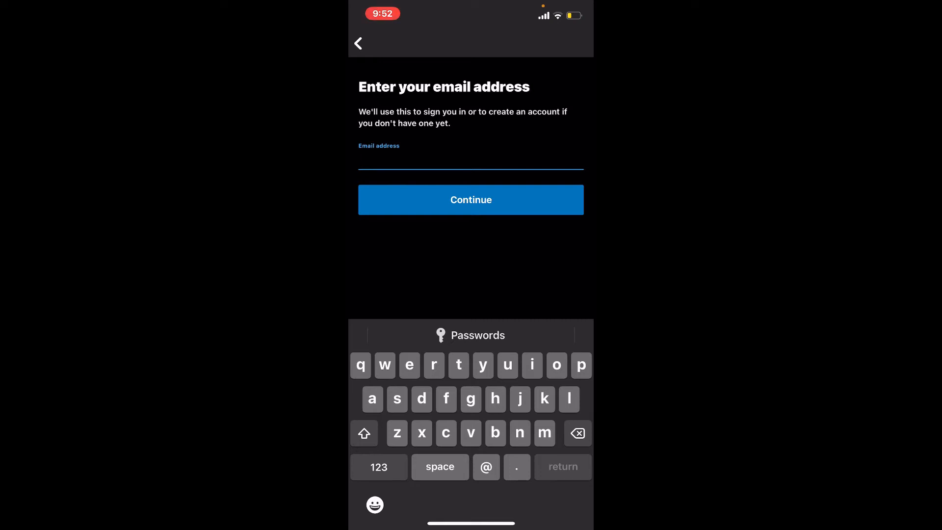
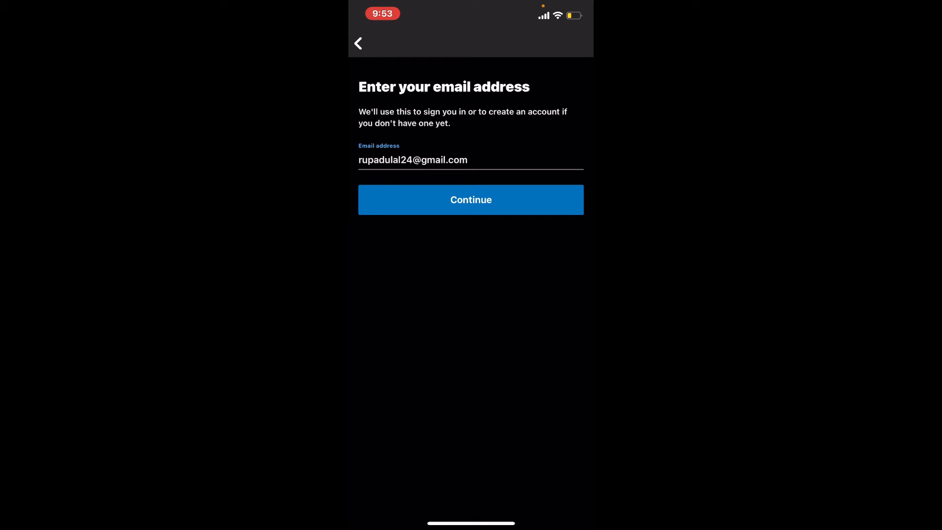
{"action": "left_click", "coordinate": [470, 200]}
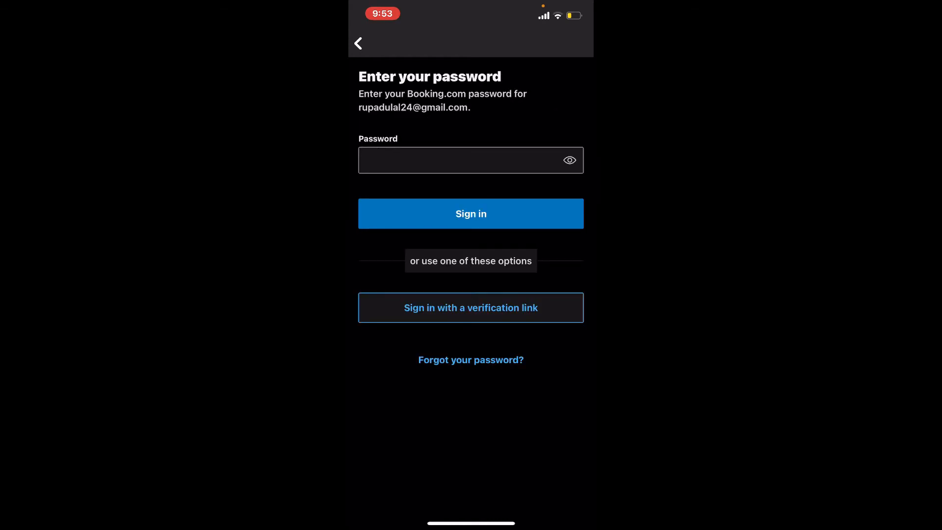
Enter the account password and submit it to complete signing in.
{"action": "left_click", "coordinate": [470, 159]}
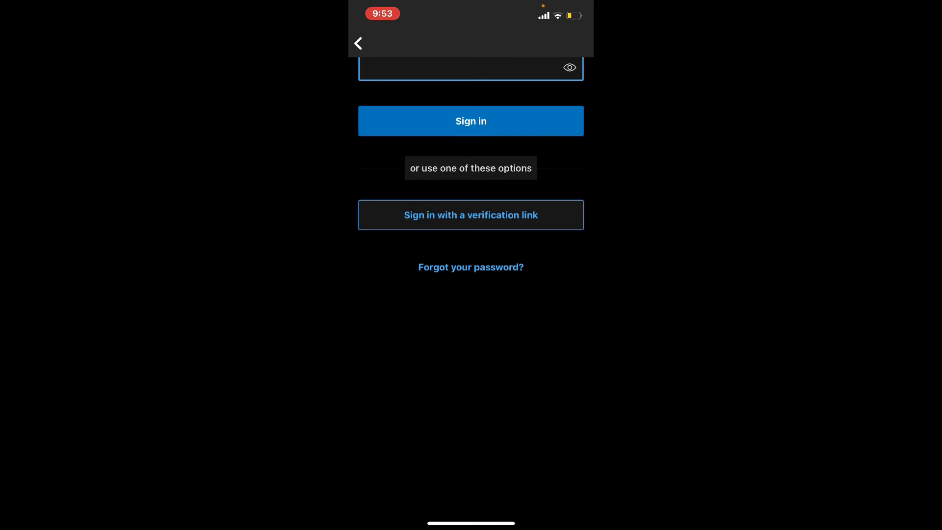
{"action": "scroll", "scroll_direction": "down", "scroll_amount": 3}
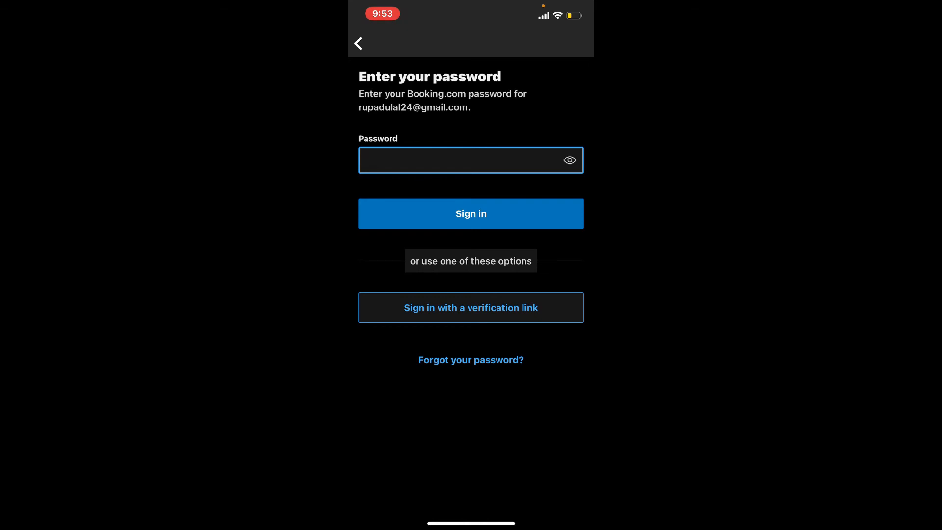
{"action": "left_click", "coordinate": [358, 44]}
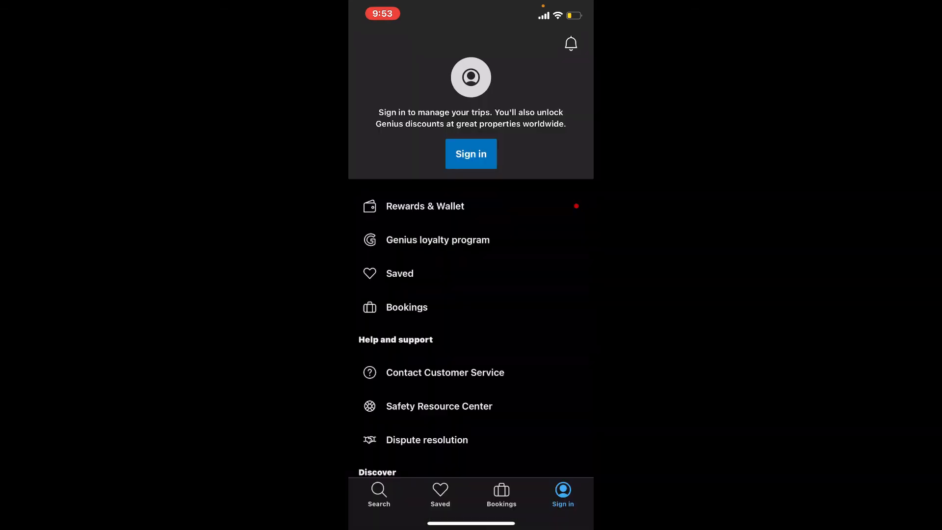
View the signed-in profile with the account email and Genius Level 1, down to Sign out.
{"action": "left_click", "coordinate": [470, 154]}
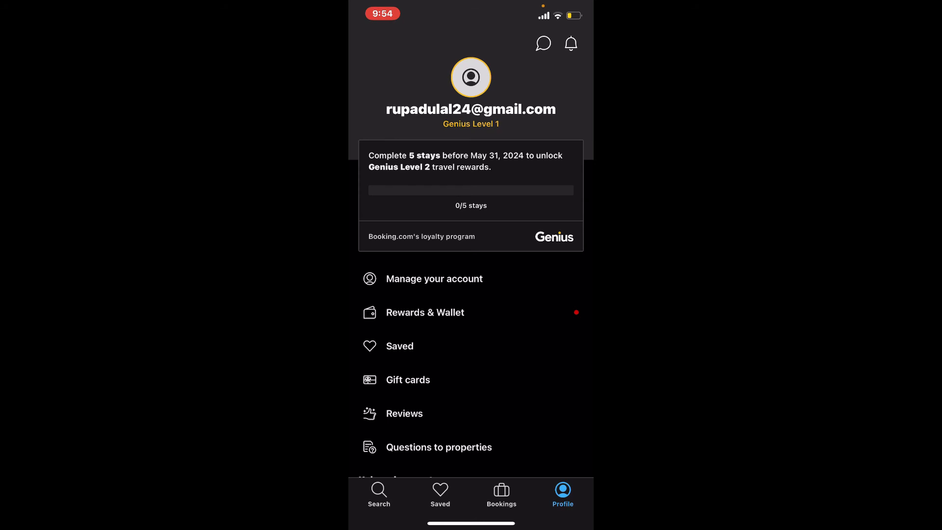
{"action": "scroll", "scroll_direction": "down", "scroll_amount": 3}
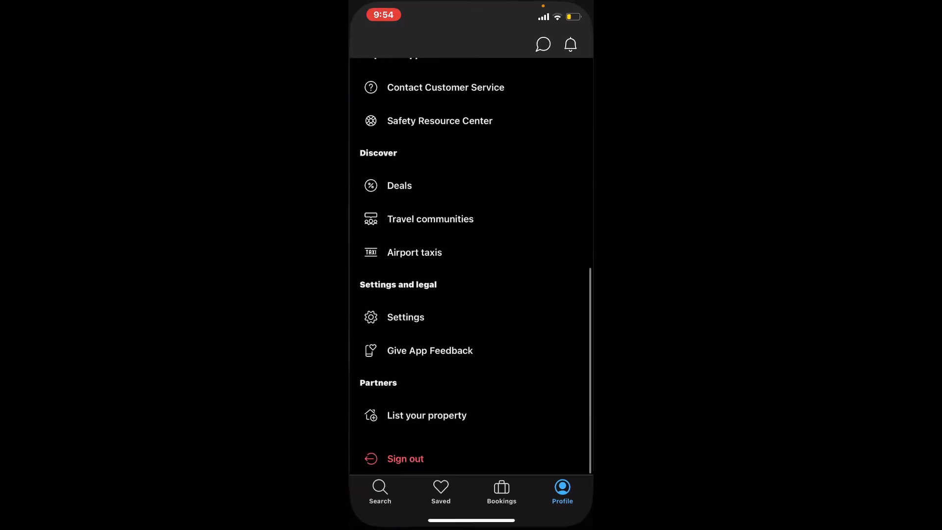